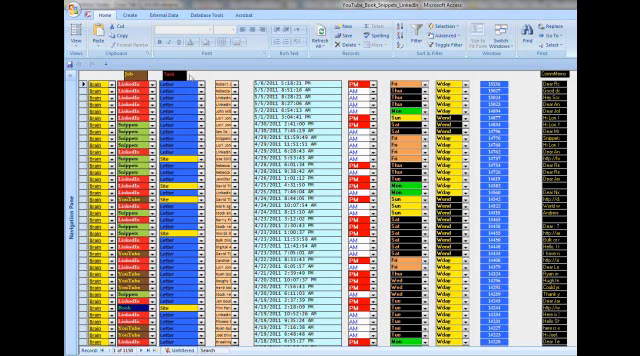
pyautogui.moveTo(186, 94)
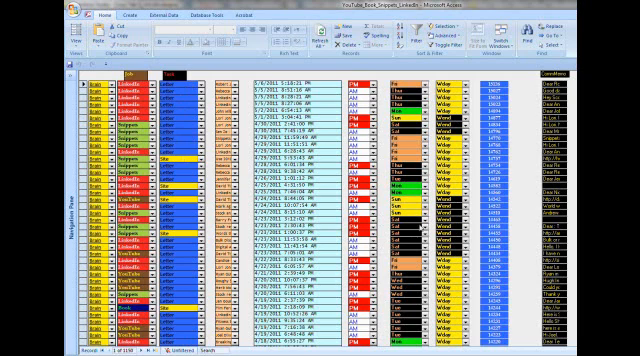
pyautogui.moveTo(420, 226)
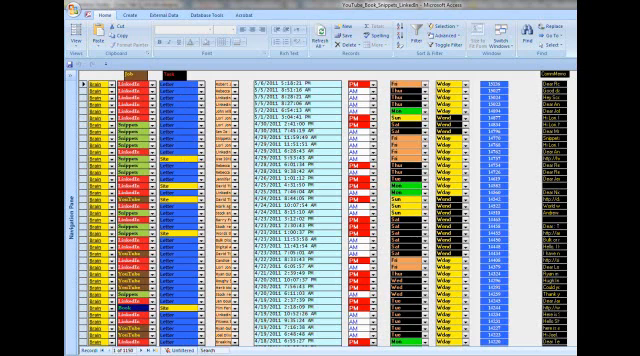
# Step: Scroll the crosstab datasheet to review the Letter, Phone and Site counts per job
pyautogui.scroll(-3)
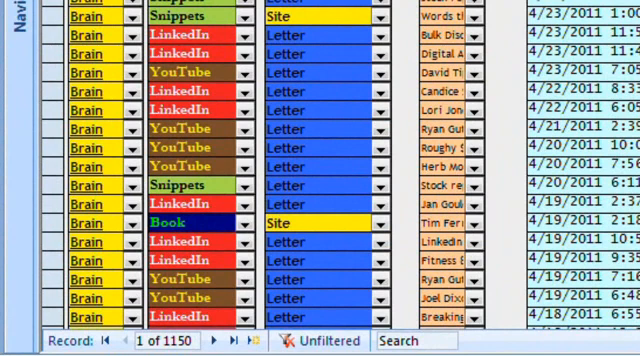
pyautogui.moveTo(252, 312)
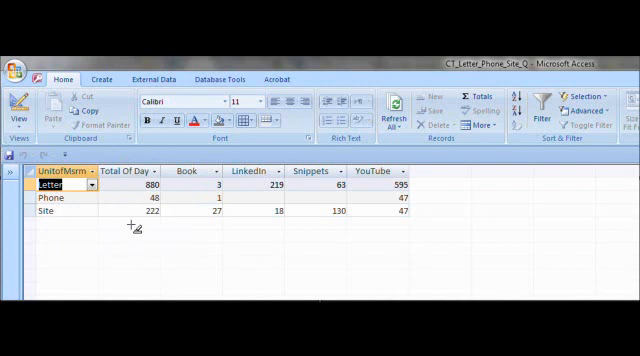
pyautogui.moveTo(128, 238)
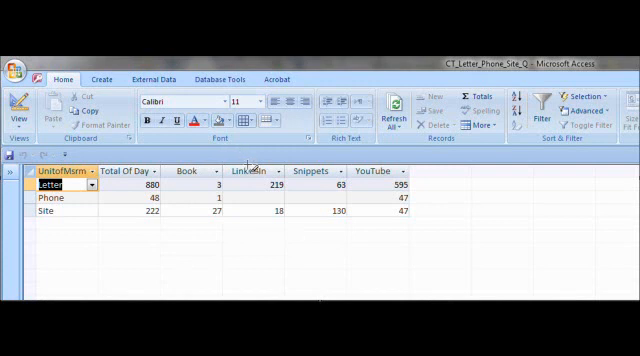
pyautogui.moveTo(376, 158)
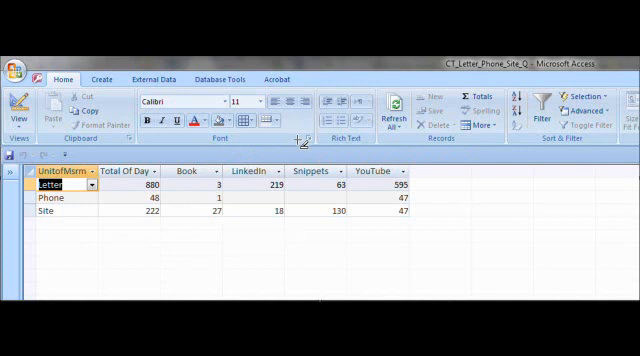
pyautogui.moveTo(176, 194)
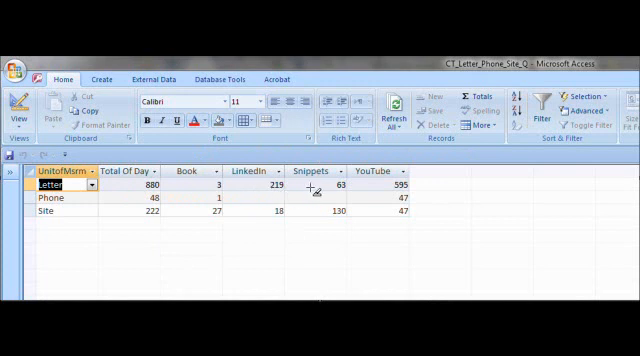
pyautogui.moveTo(364, 188)
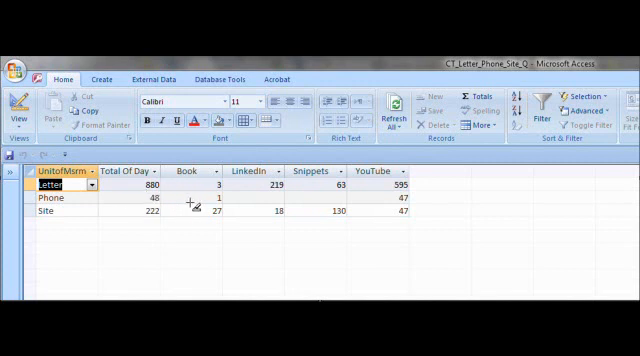
pyautogui.moveTo(284, 206)
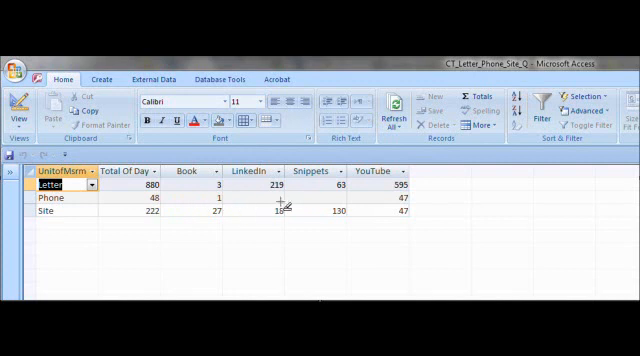
pyautogui.moveTo(236, 224)
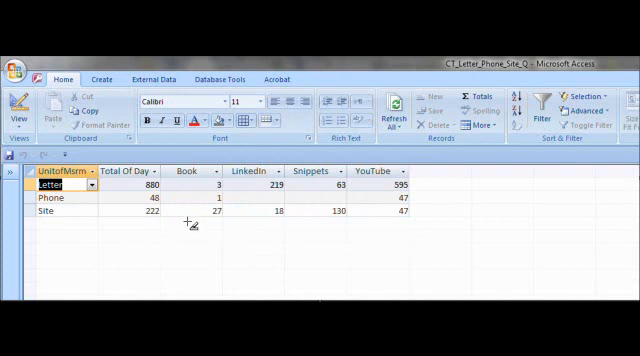
pyautogui.moveTo(318, 228)
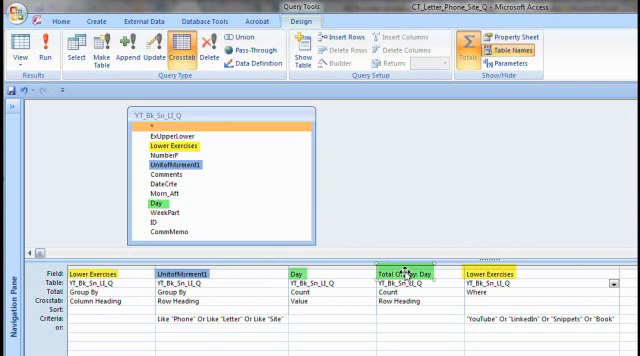
pyautogui.click(12, 46)
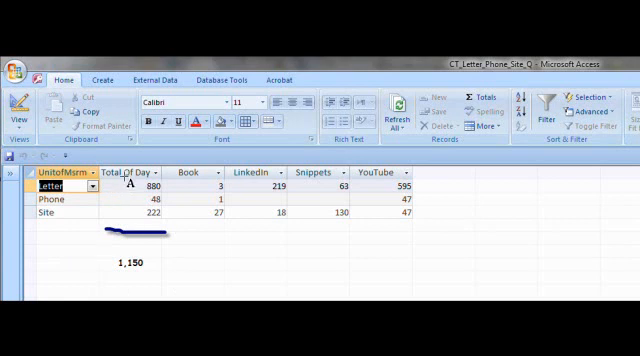
pyautogui.moveTo(136, 208)
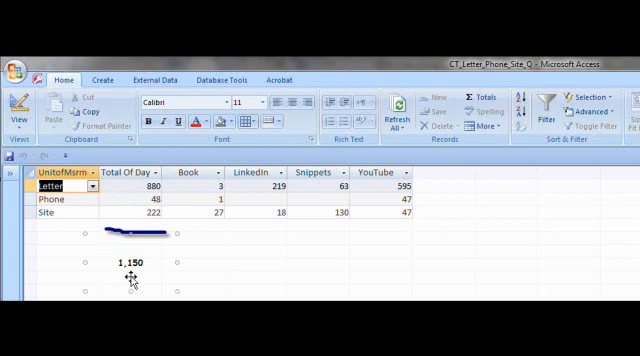
pyautogui.moveTo(424, 264)
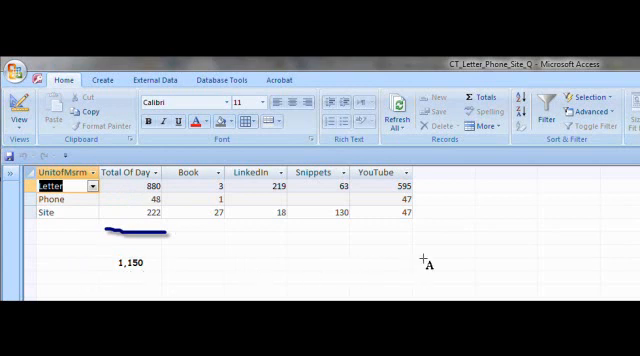
pyautogui.moveTo(392, 168)
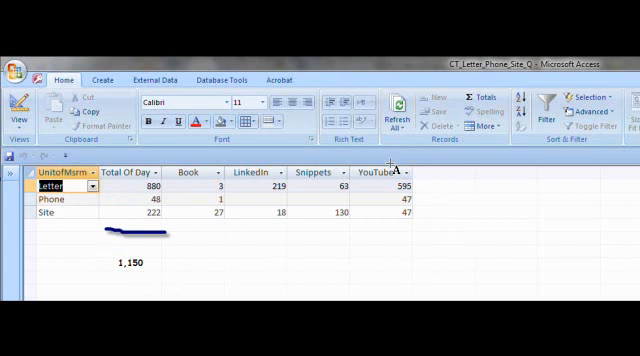
pyautogui.moveTo(428, 228)
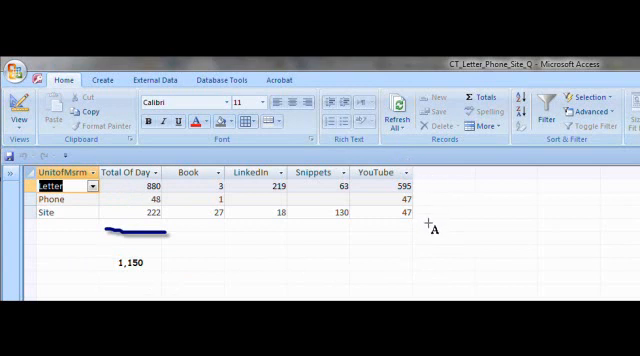
pyautogui.moveTo(432, 212)
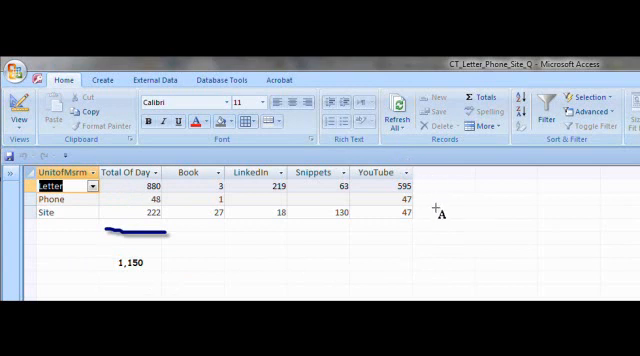